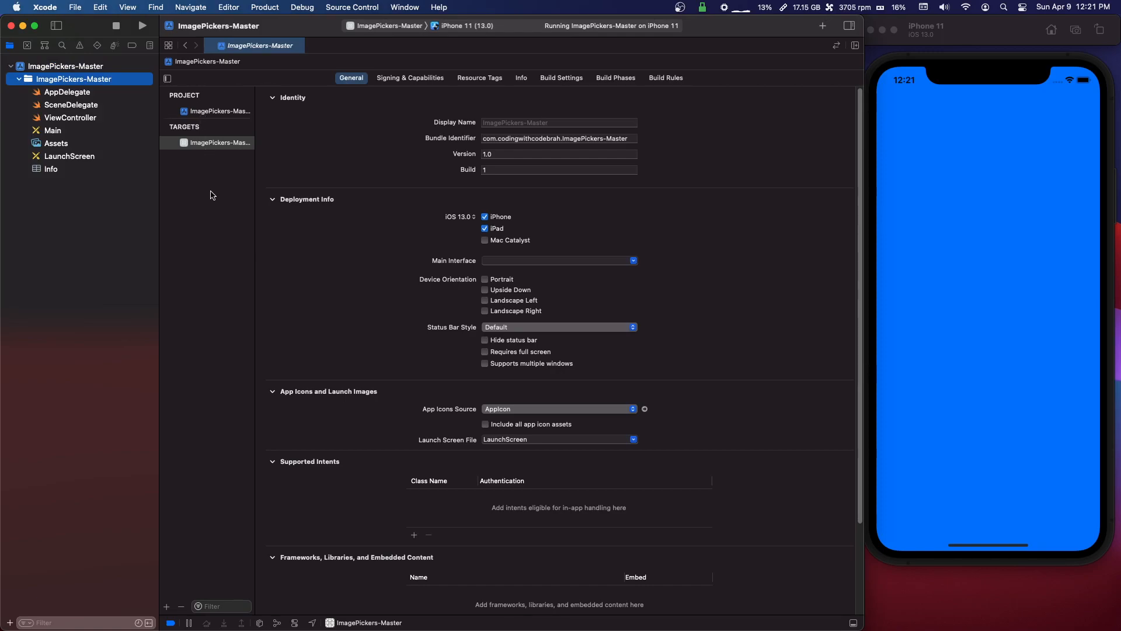
mouse_move(507, 73)
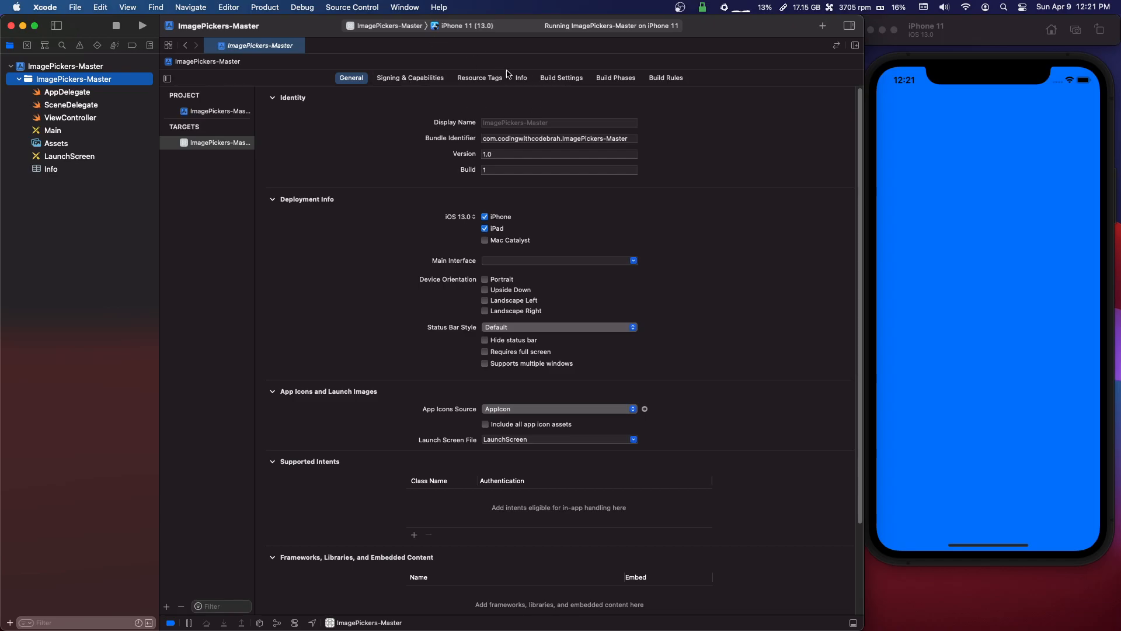
Step: Add a new group inside the ImagePickers-Master app folder after viewing the Info properties
click(521, 78)
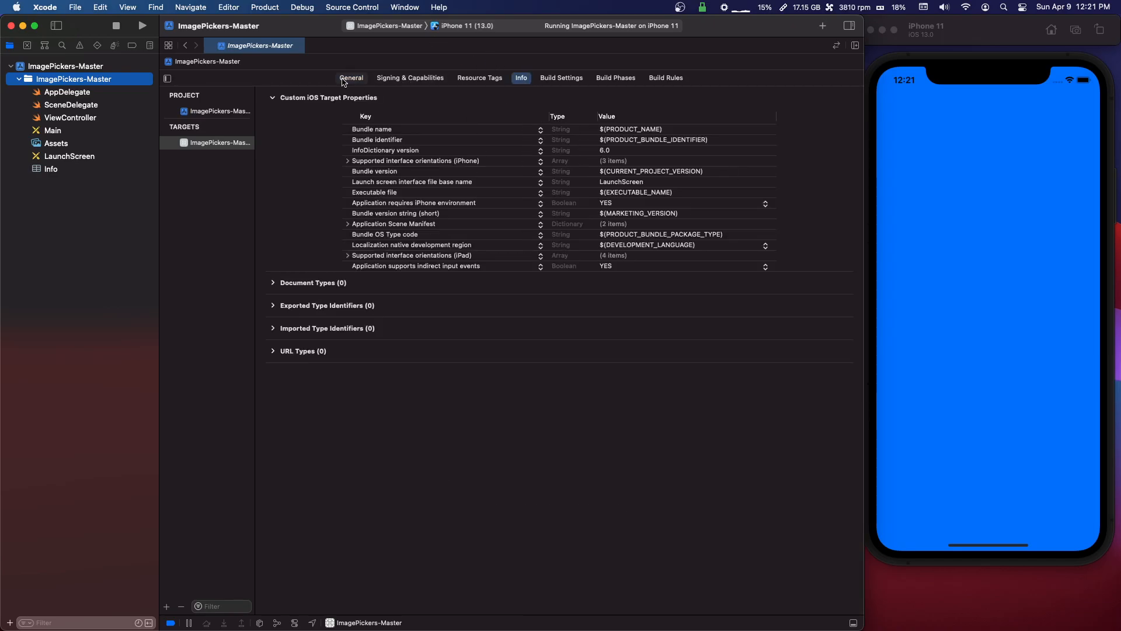
click(71, 104)
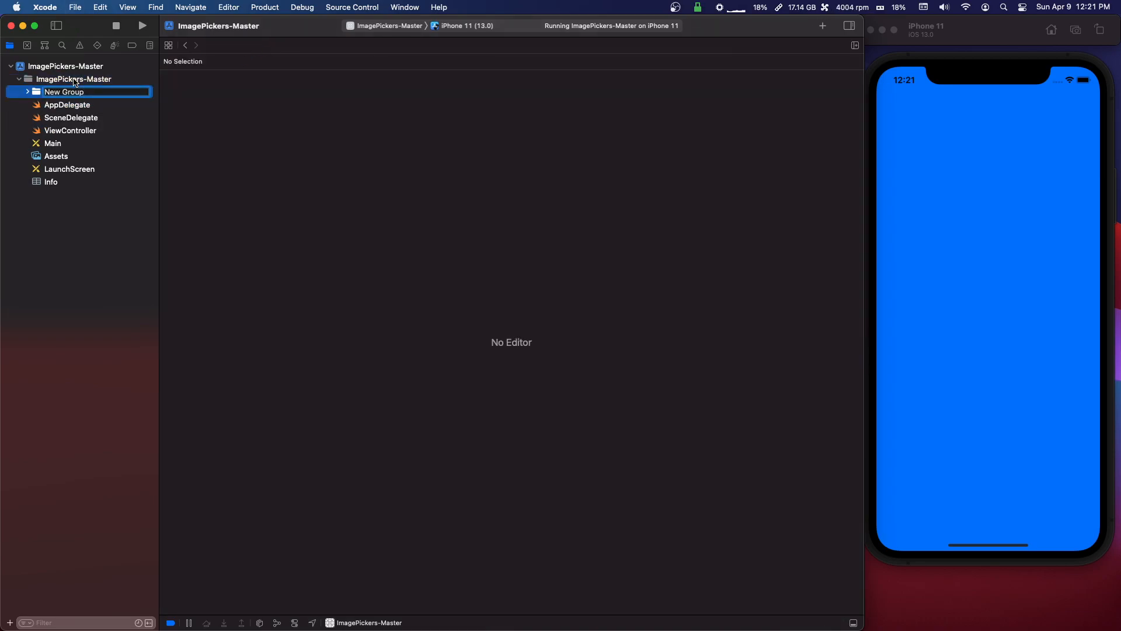
Step: Name the group Supporting and move AppDelegate, SceneDelegate, Main, Assets, LaunchScreen and Info into it, keeping ViewController above
text(Supporting)
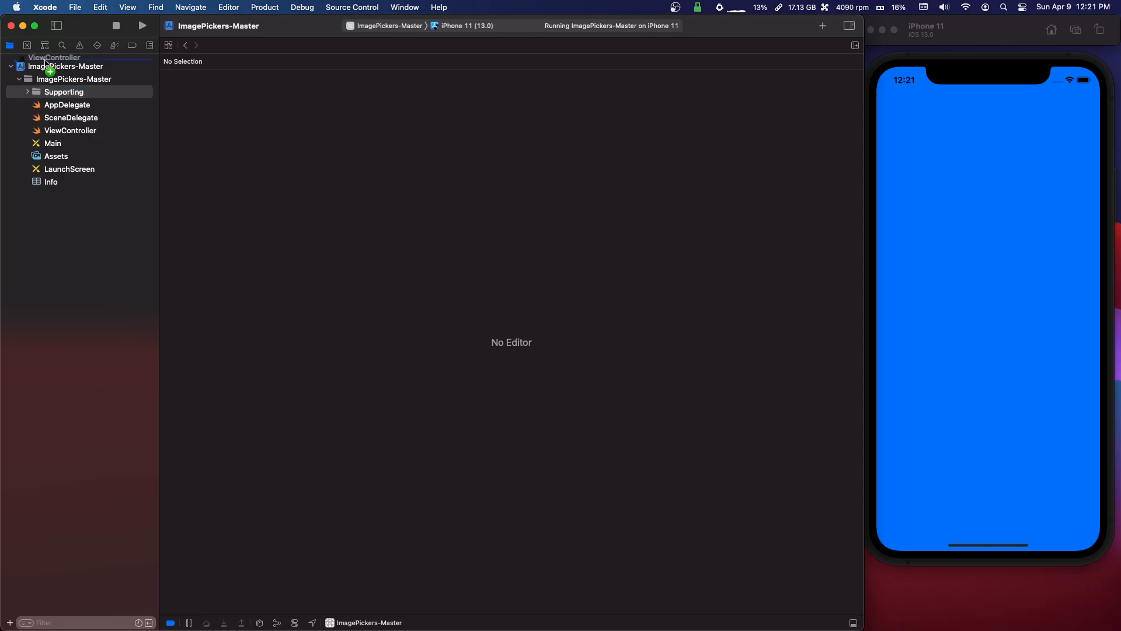
click(63, 104)
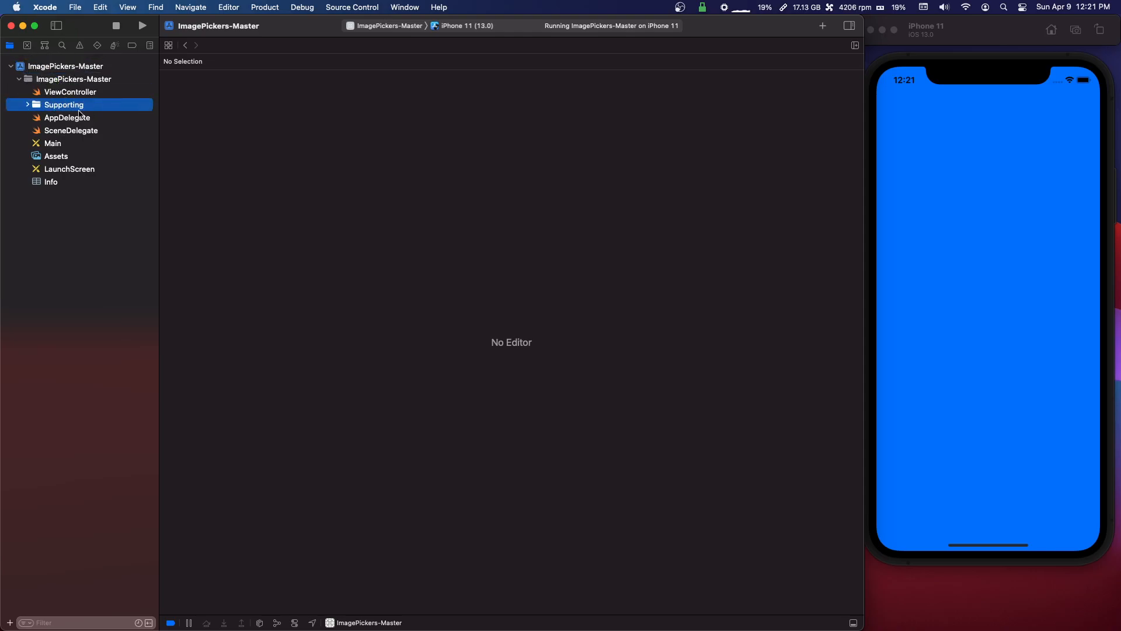
click(67, 117)
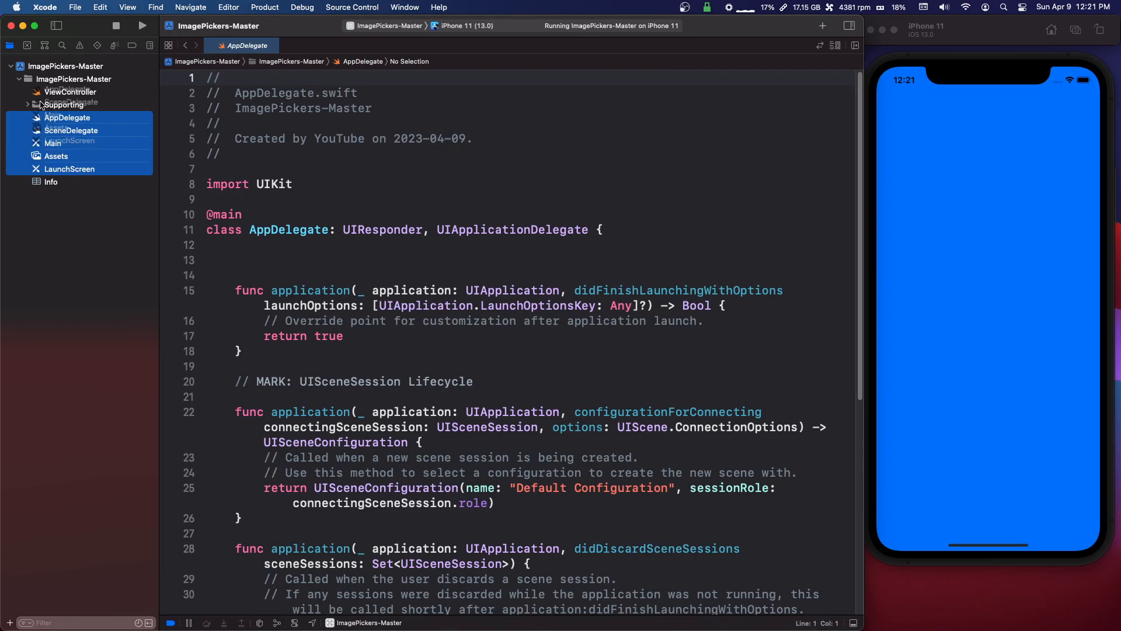
click(27, 104)
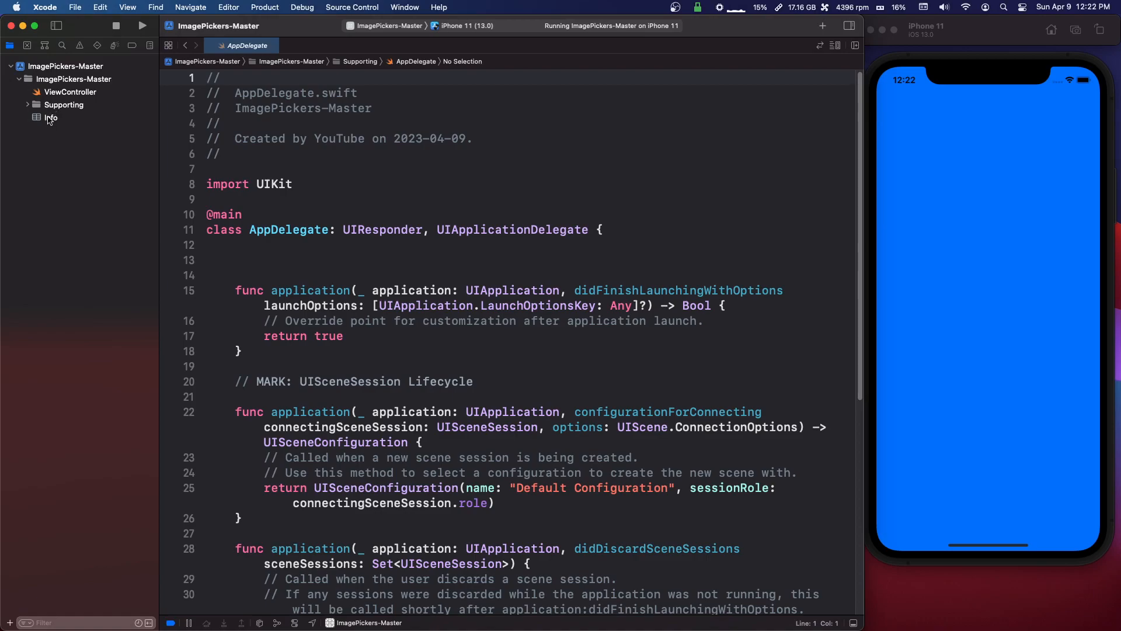
click(64, 104)
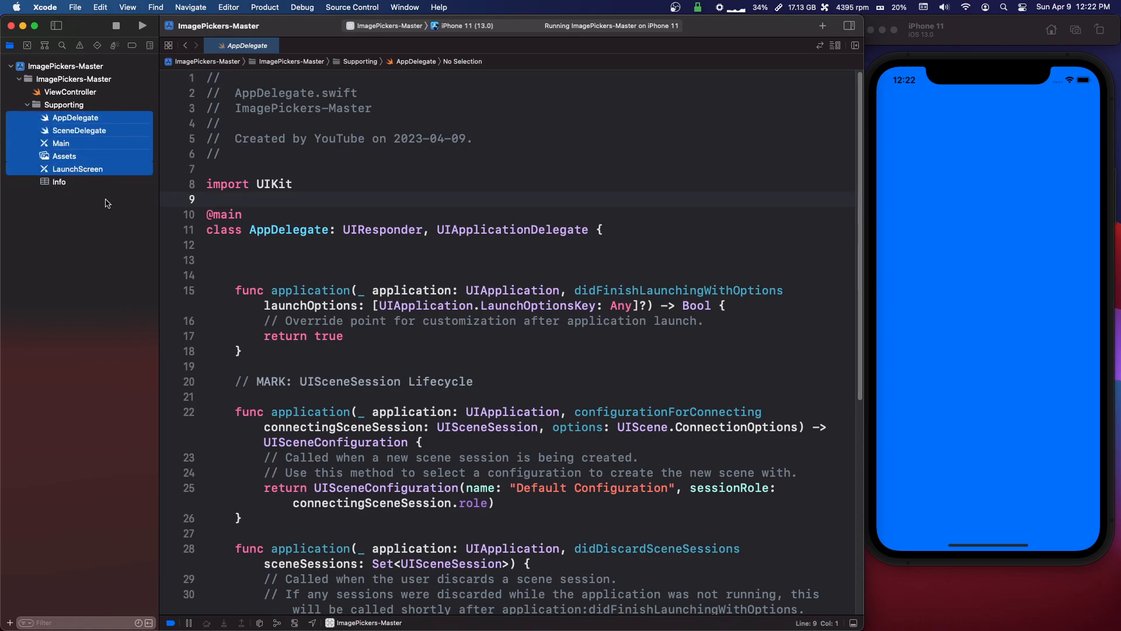
Step: Delete Main.storyboard from the Supporting group and confirm its removal
right_click(61, 143)
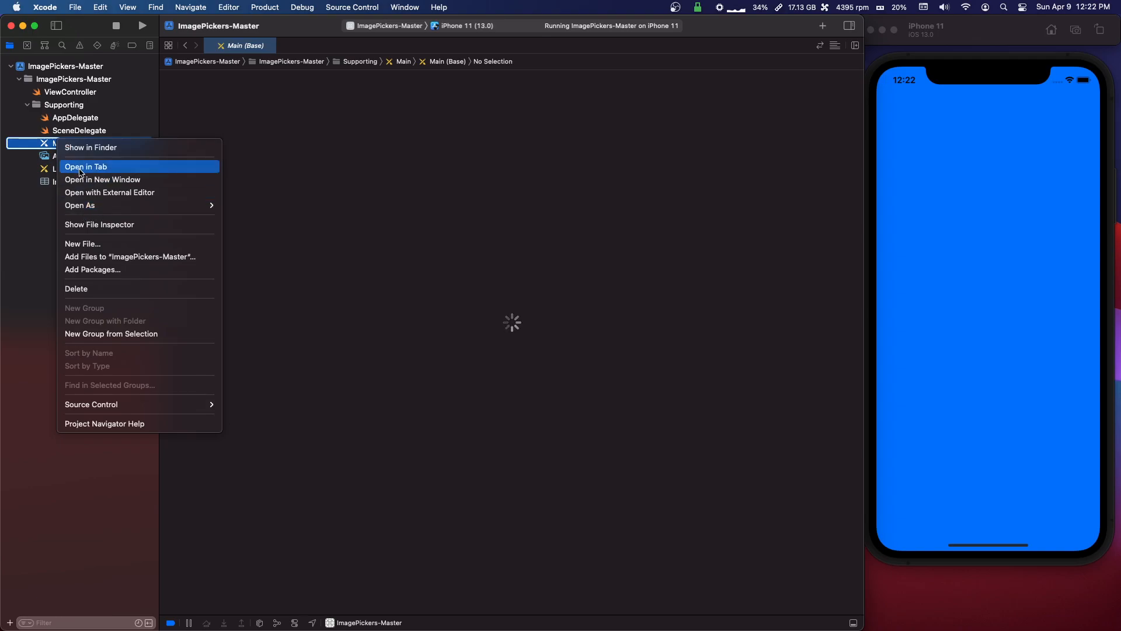
click(76, 289)
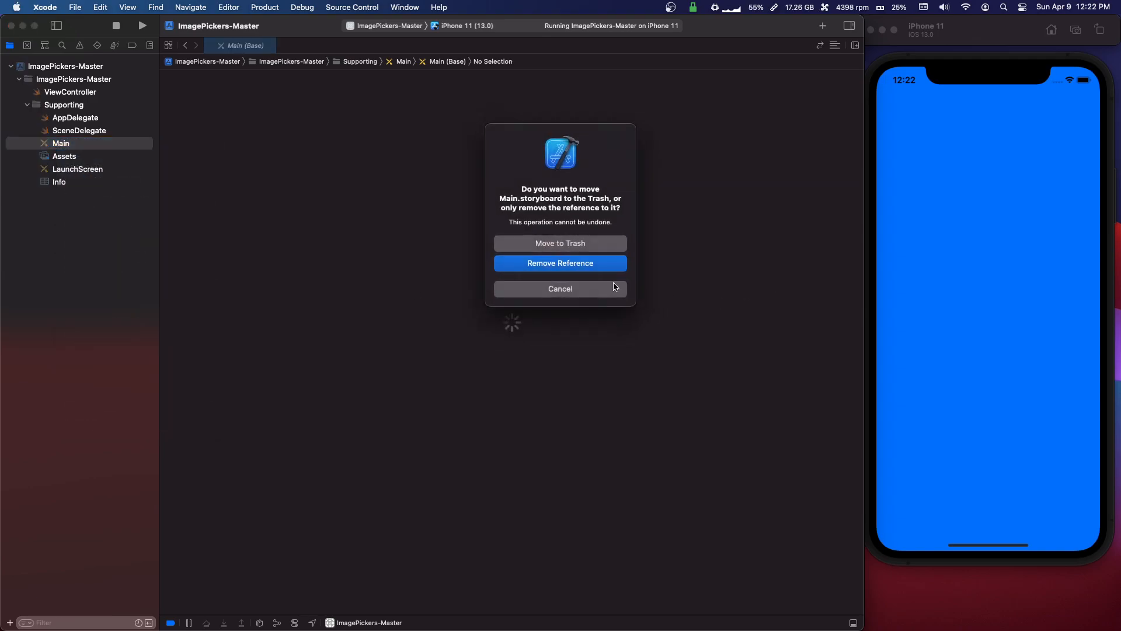
click(559, 263)
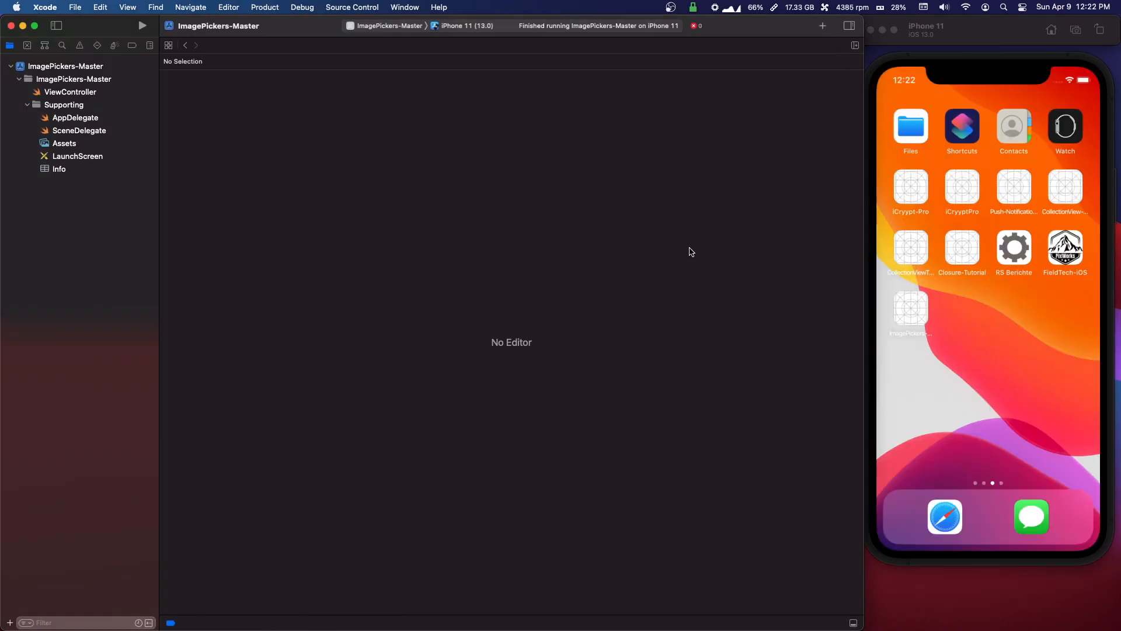
Step: Run the app, dismiss the 'Failed to install' error, and show the target's general settings
click(143, 24)
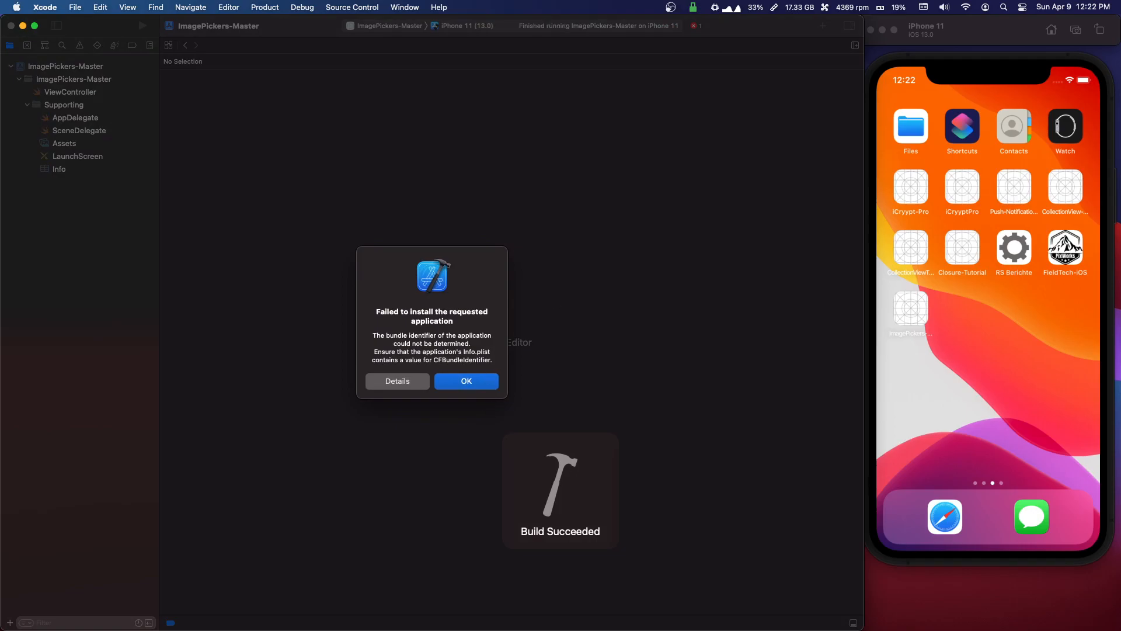
click(466, 381)
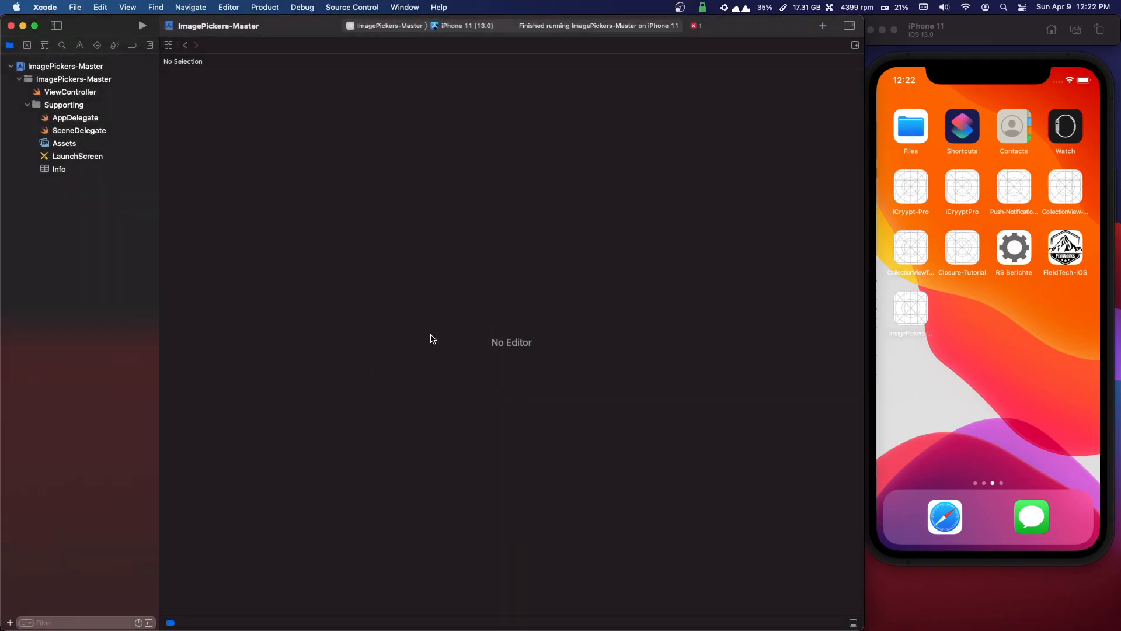
click(66, 66)
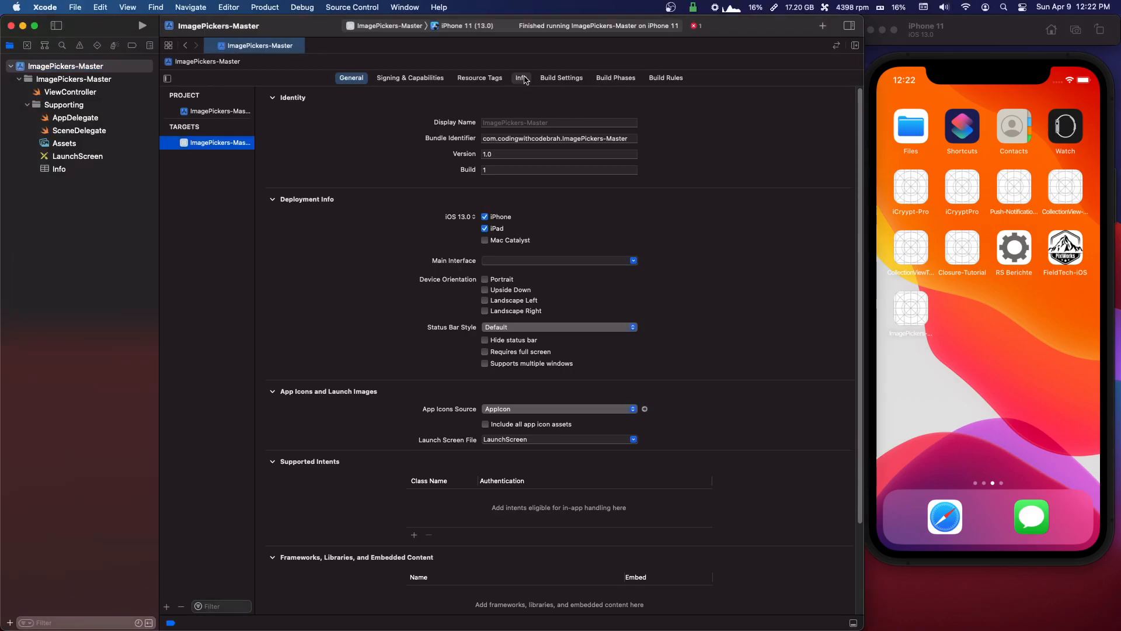
Step: Show the Build Settings Packaging section where Info.plist File still points to ImagePickers-Master/Info.plist
click(521, 77)
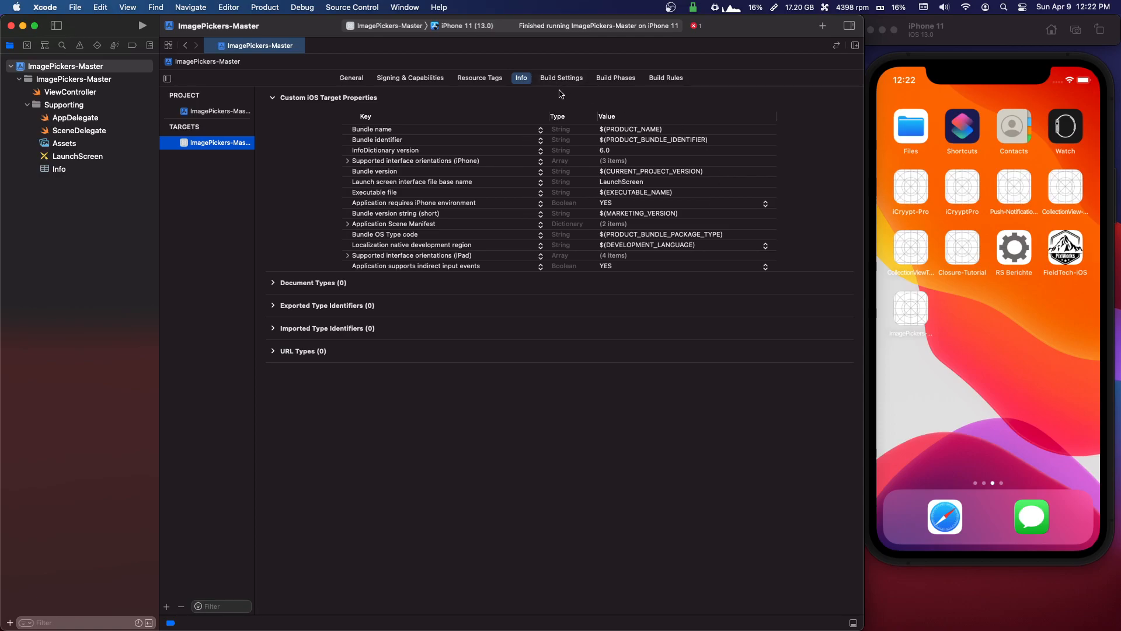
click(67, 65)
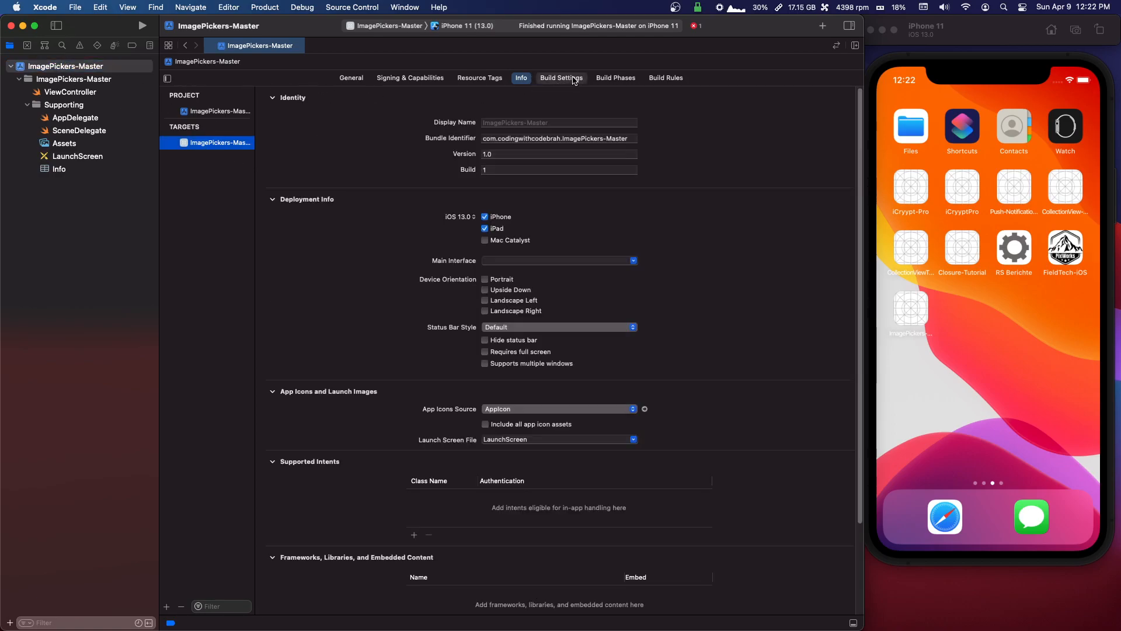
click(561, 77)
text(info.plis)
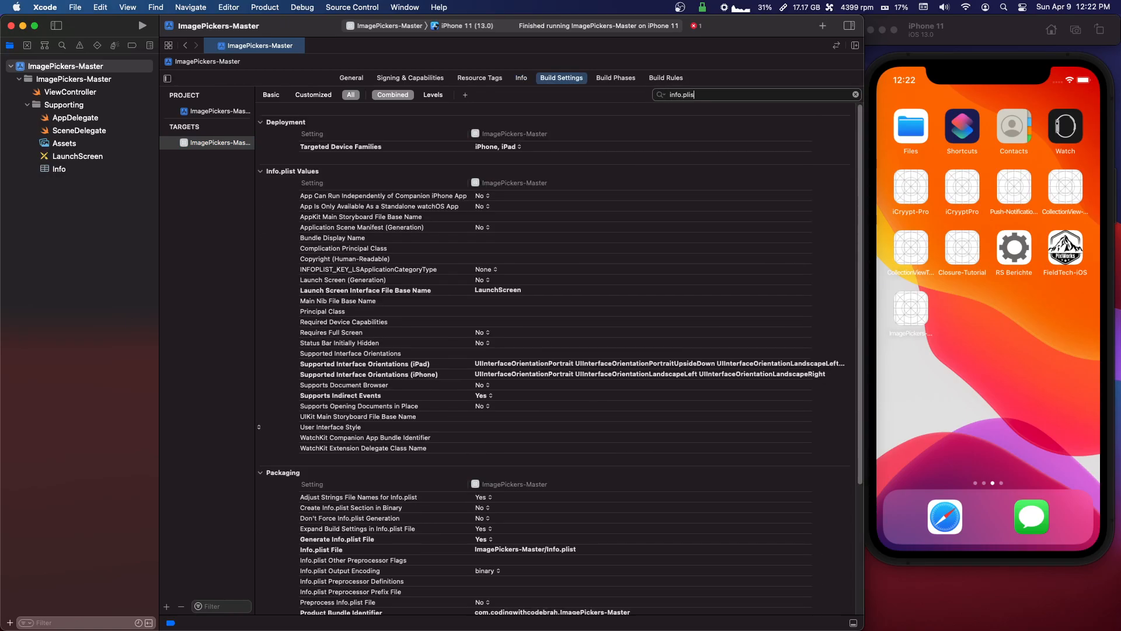
scroll(down, 3)
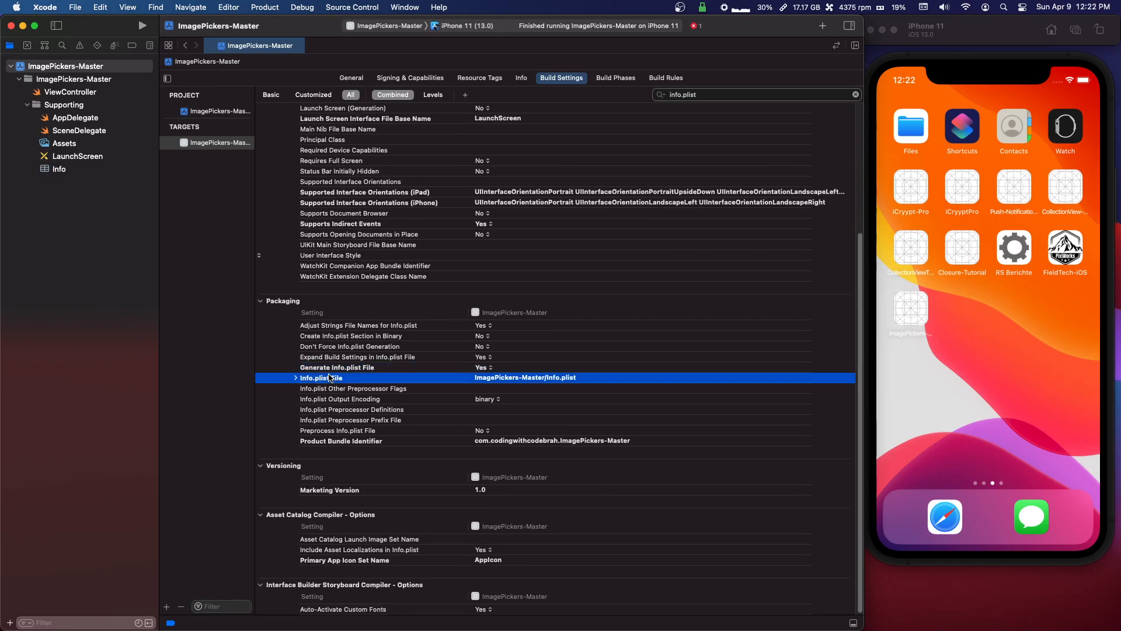
Step: Set Info.plist File to ImagePickers-Master/Supporting/Info.plist for Debug and Release, then clean the build folder
click(295, 377)
text(Supporting/)
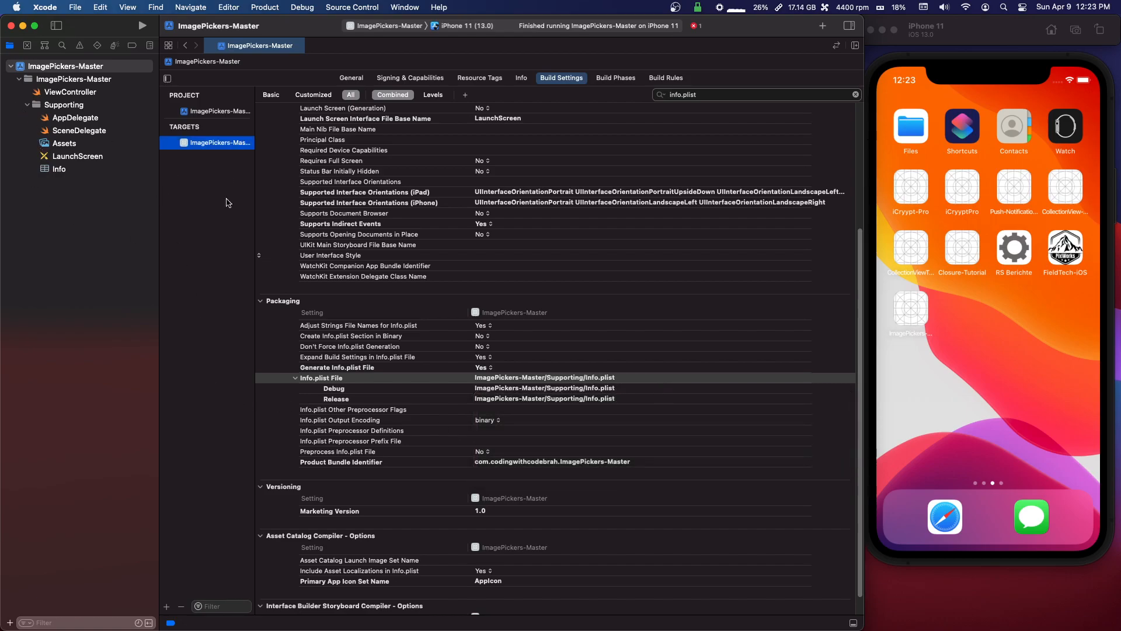
click(142, 24)
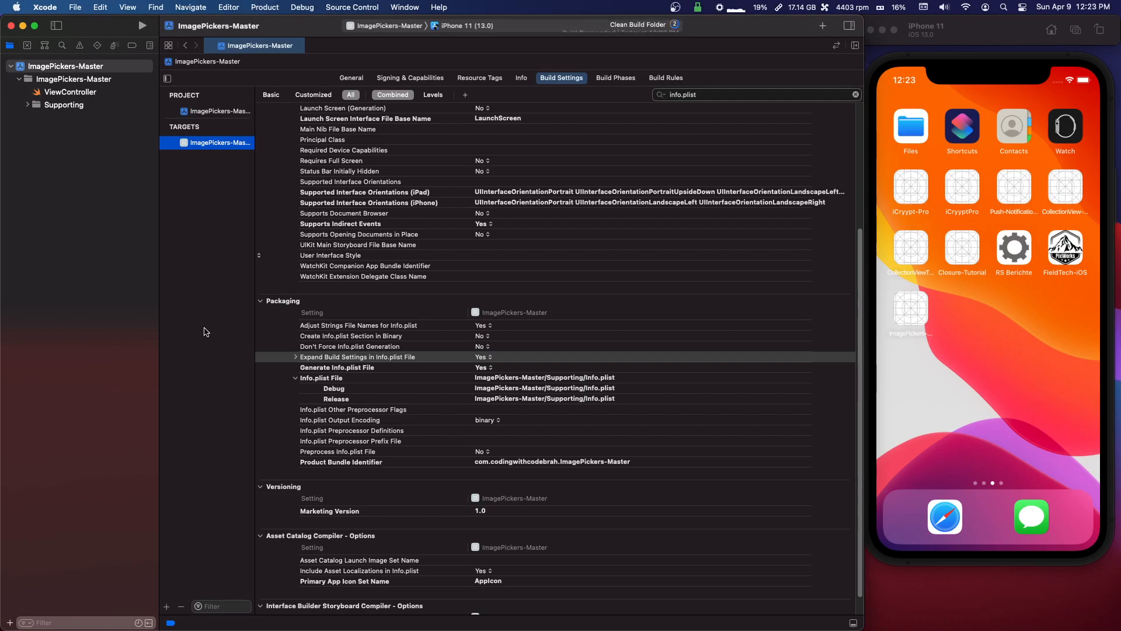
Step: Run the app again so the iPhone 11 simulator shows the blue screen
click(142, 25)
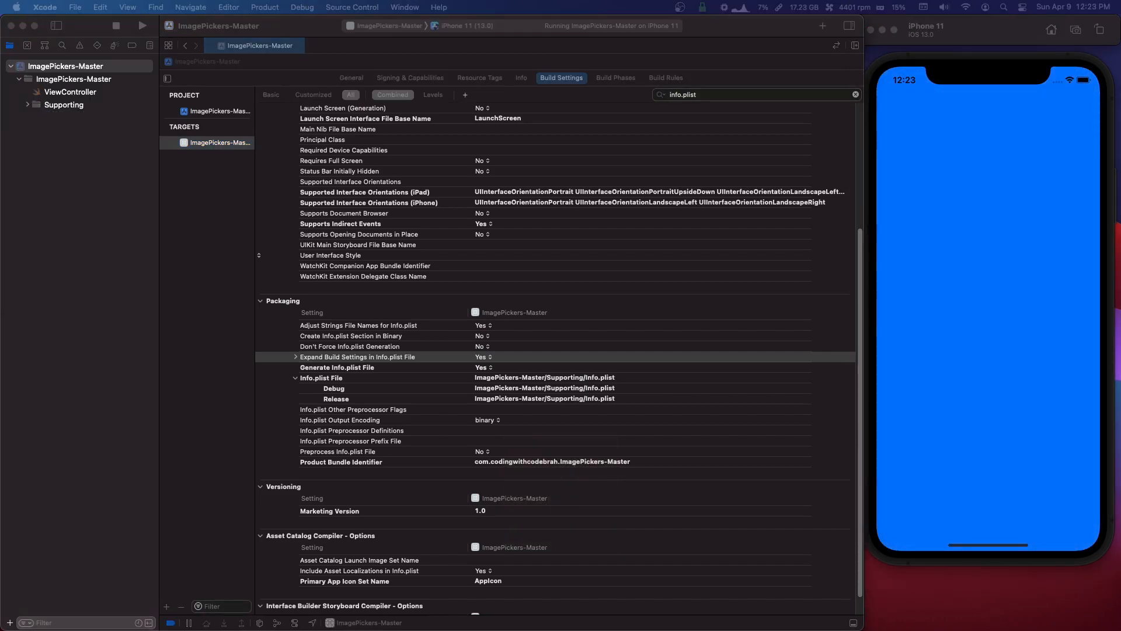
click(70, 91)
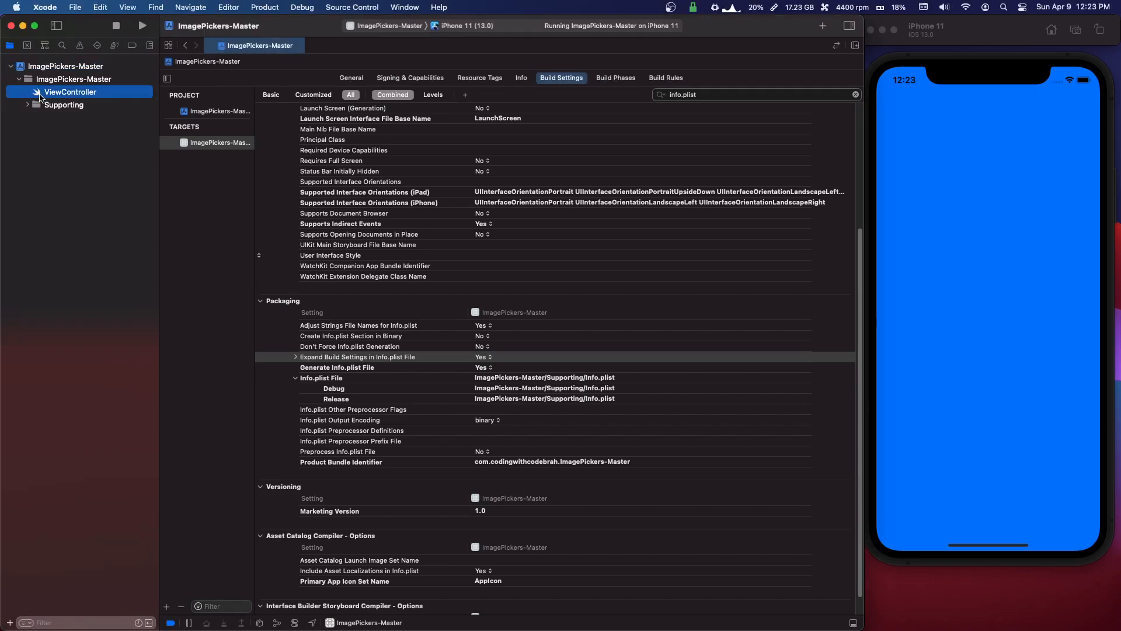
Step: Show ViewController.swift with viewDidLoad setting the background to systemBlue
click(69, 91)
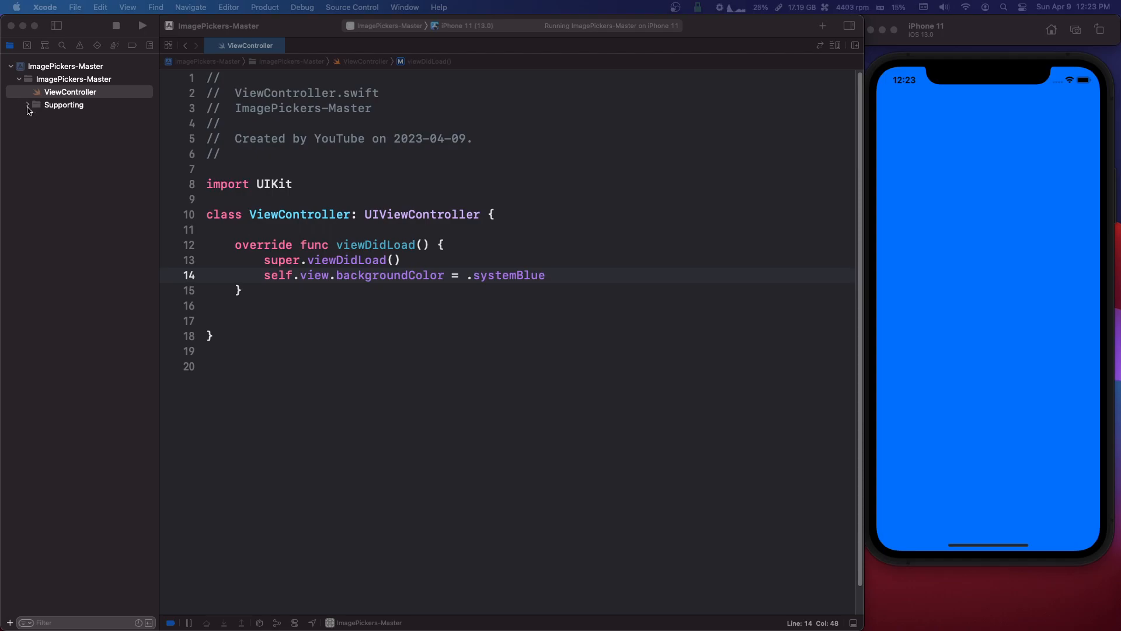
click(27, 104)
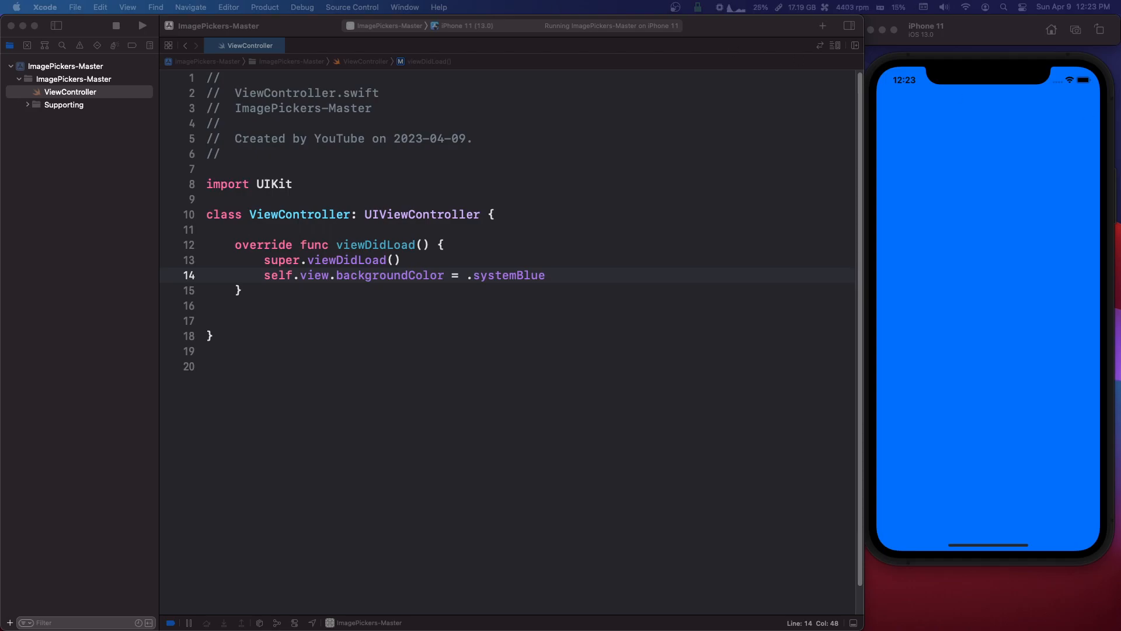